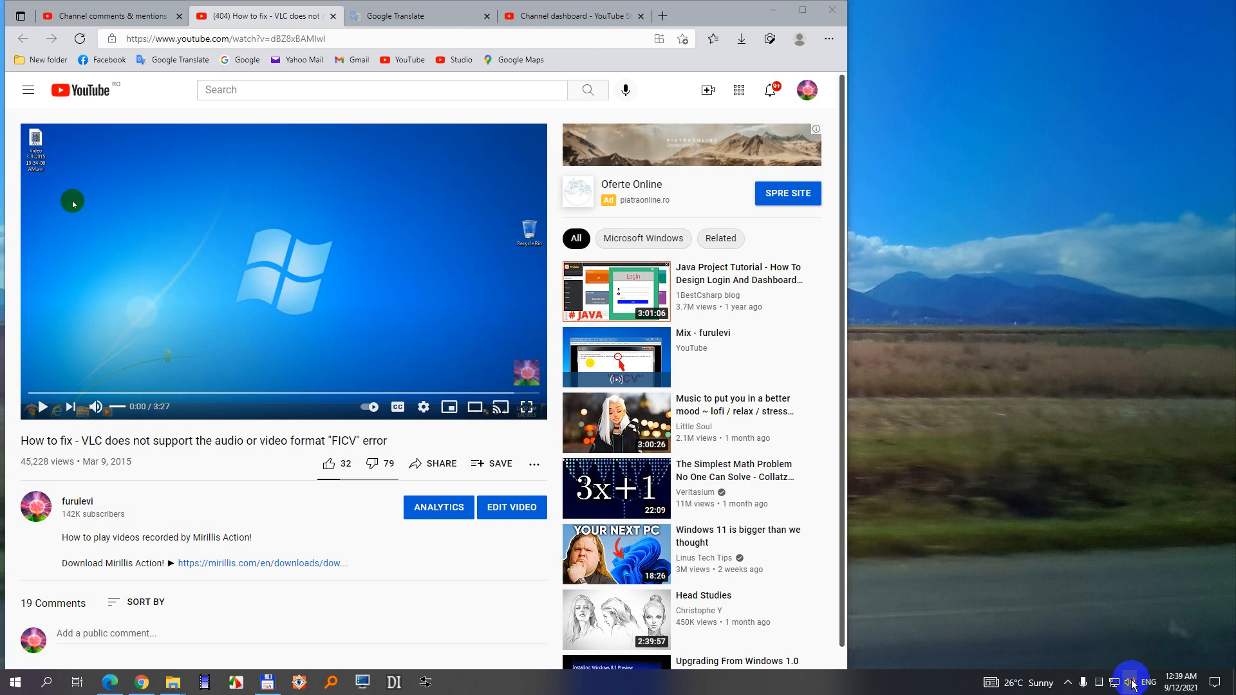
Open the Sound panel's Playback devices list from the tray speaker icon
left_click(1128, 682)
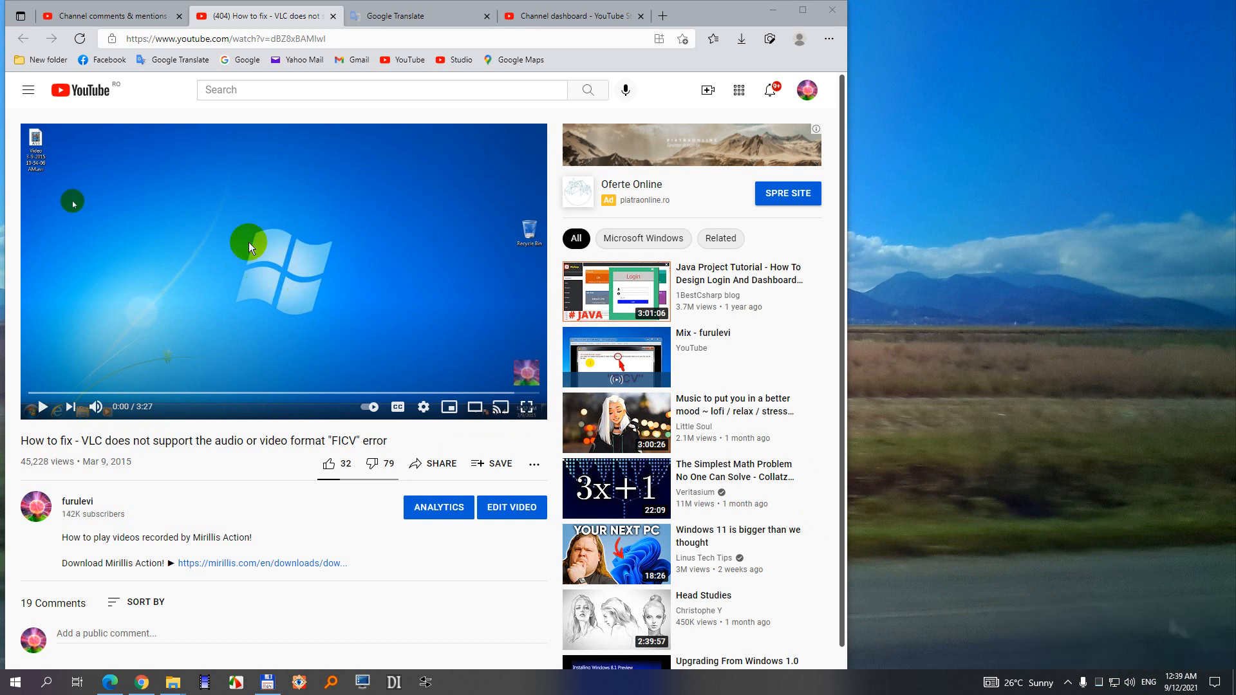
mouse_move(834, 415)
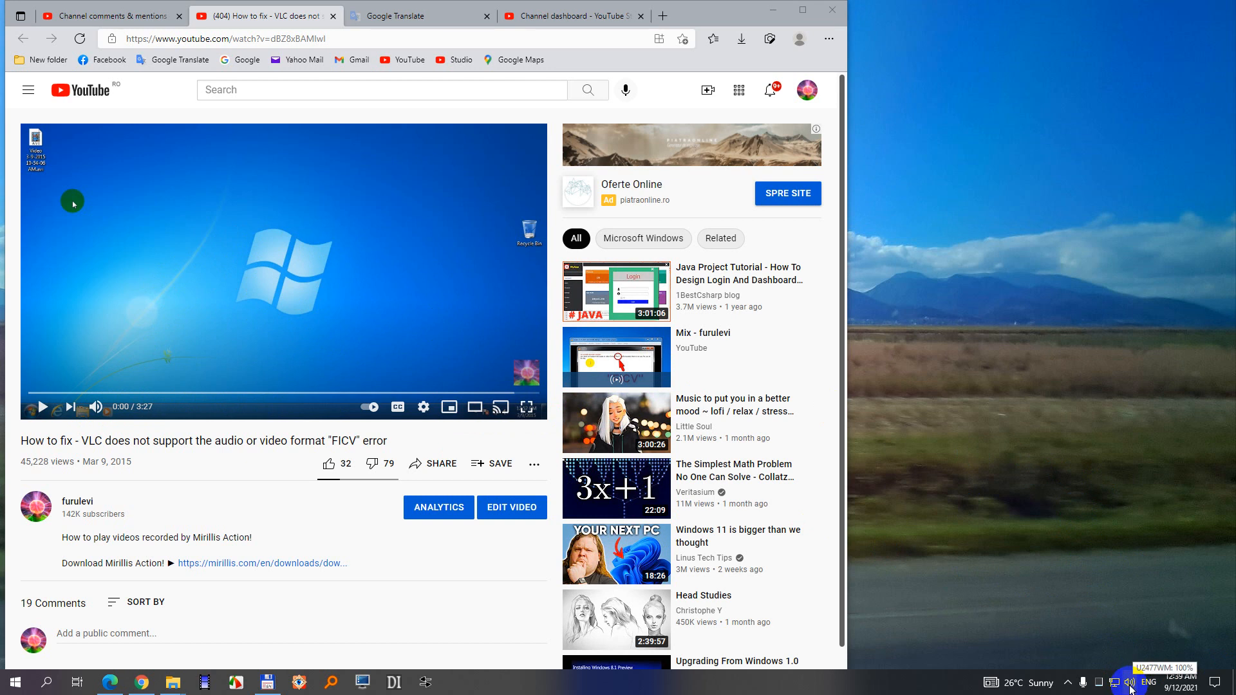
right_click(1129, 681)
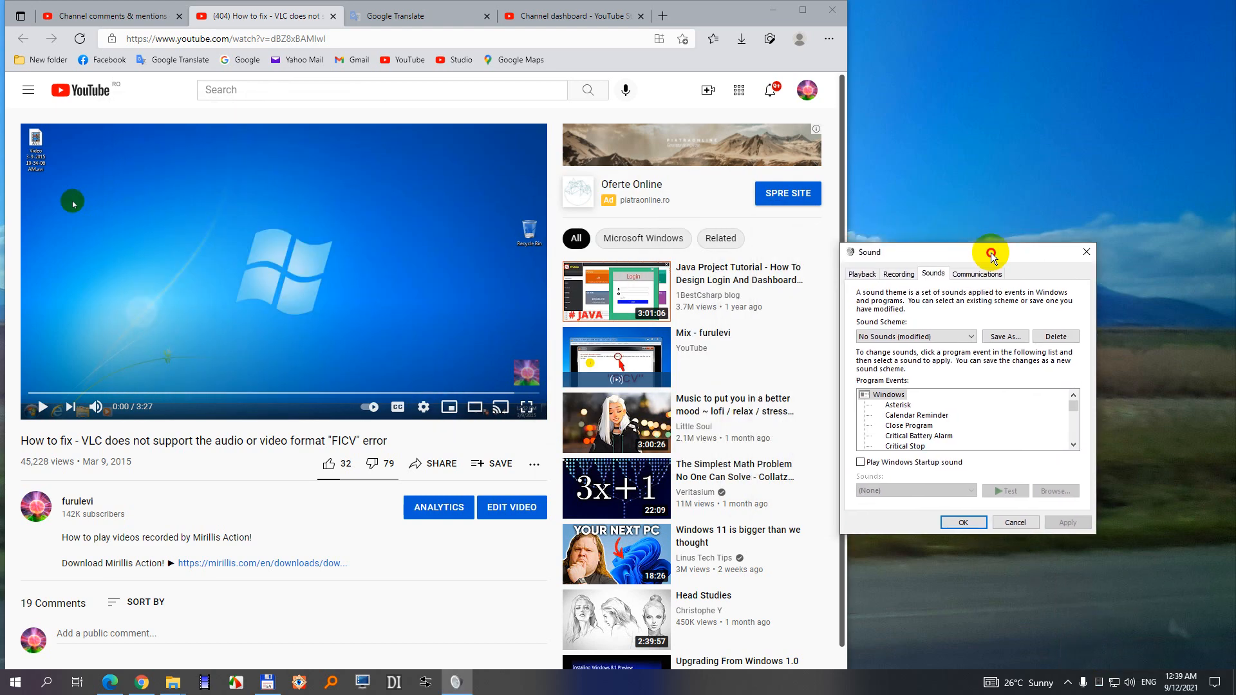
left_click(871, 275)
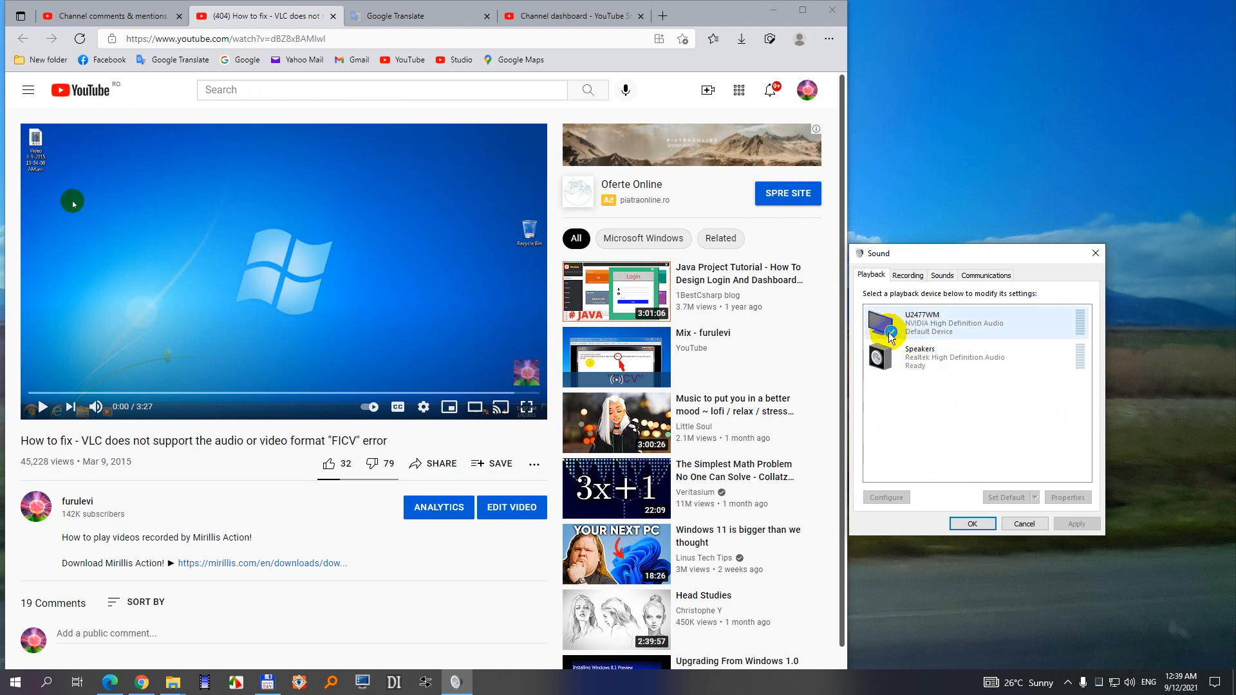
Enable Loudness Equalization in U2477WM's Enhancements properties and confirm with OK
left_click(945, 323)
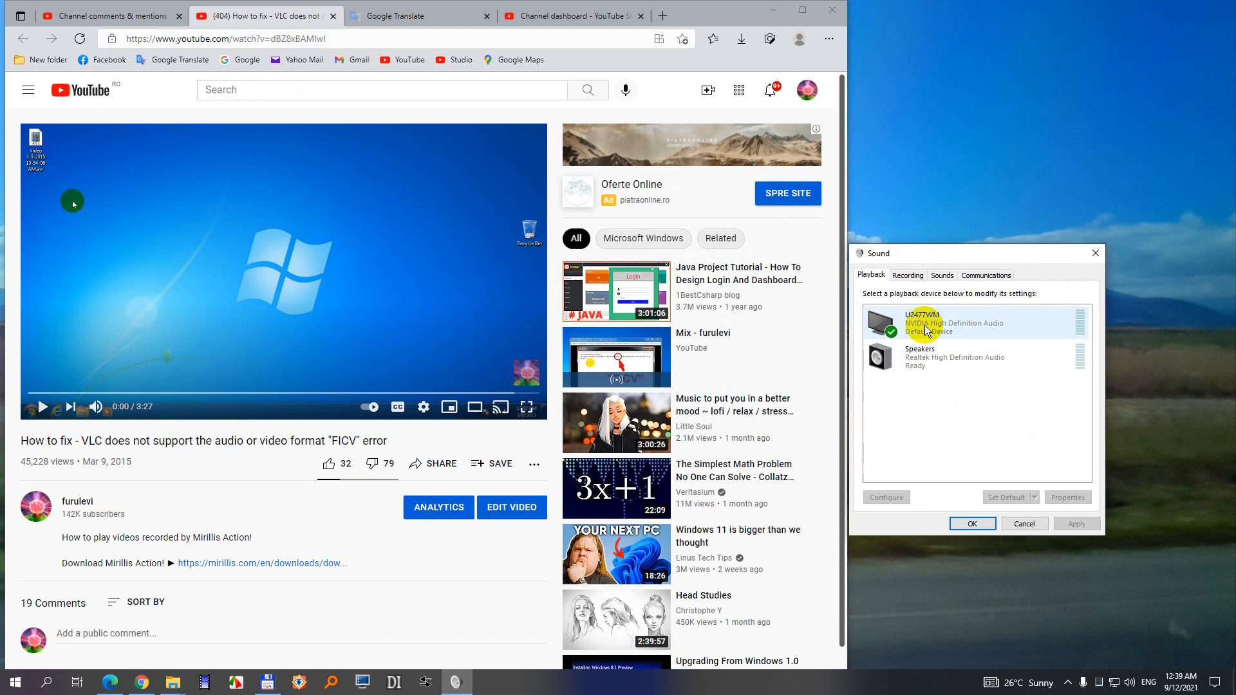
left_click(1067, 498)
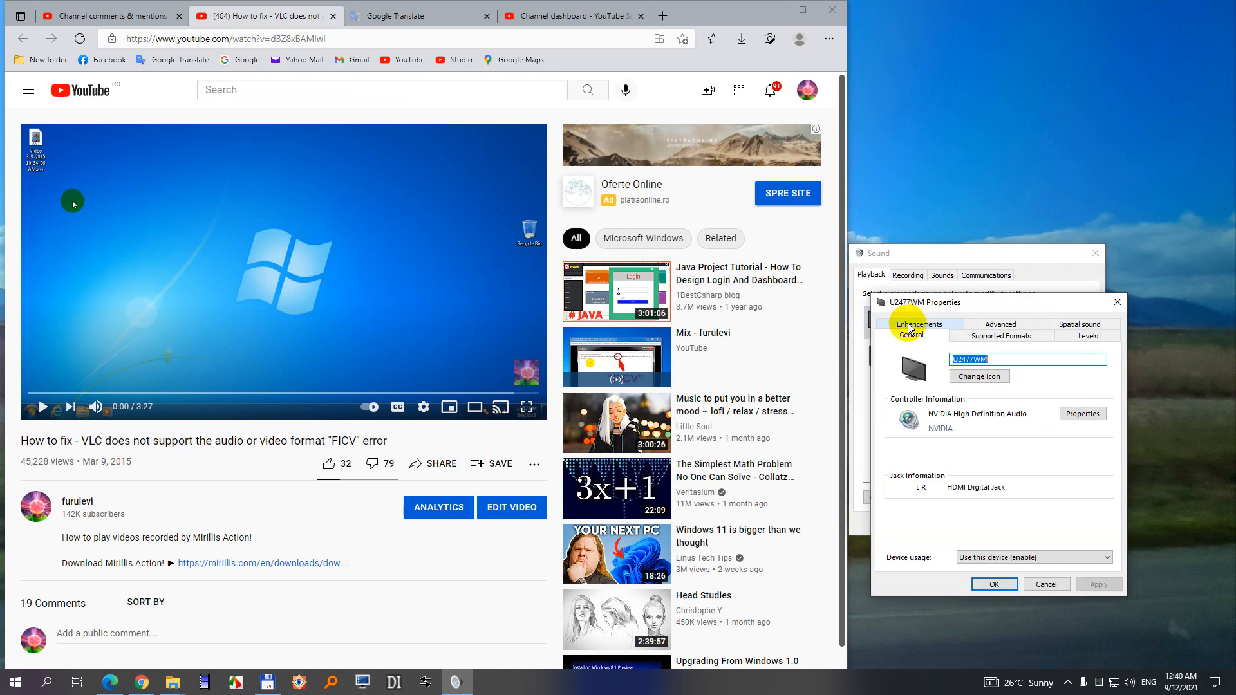
left_click(919, 324)
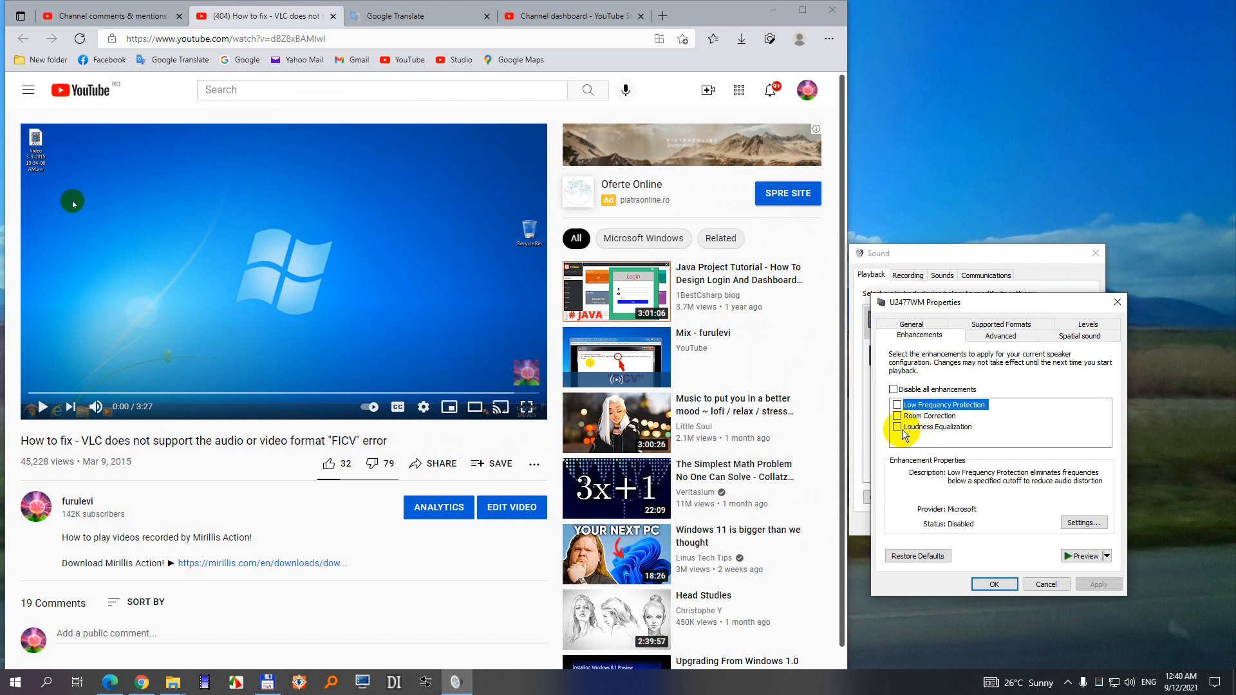
left_click(937, 427)
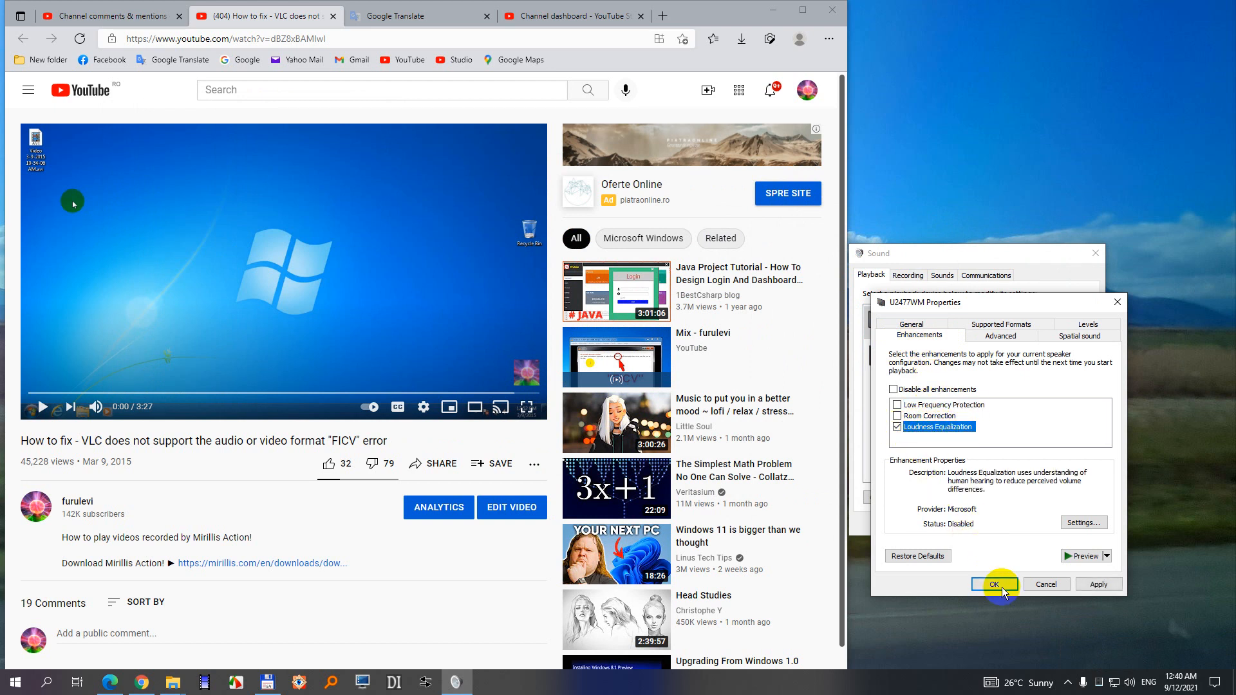
left_click(992, 584)
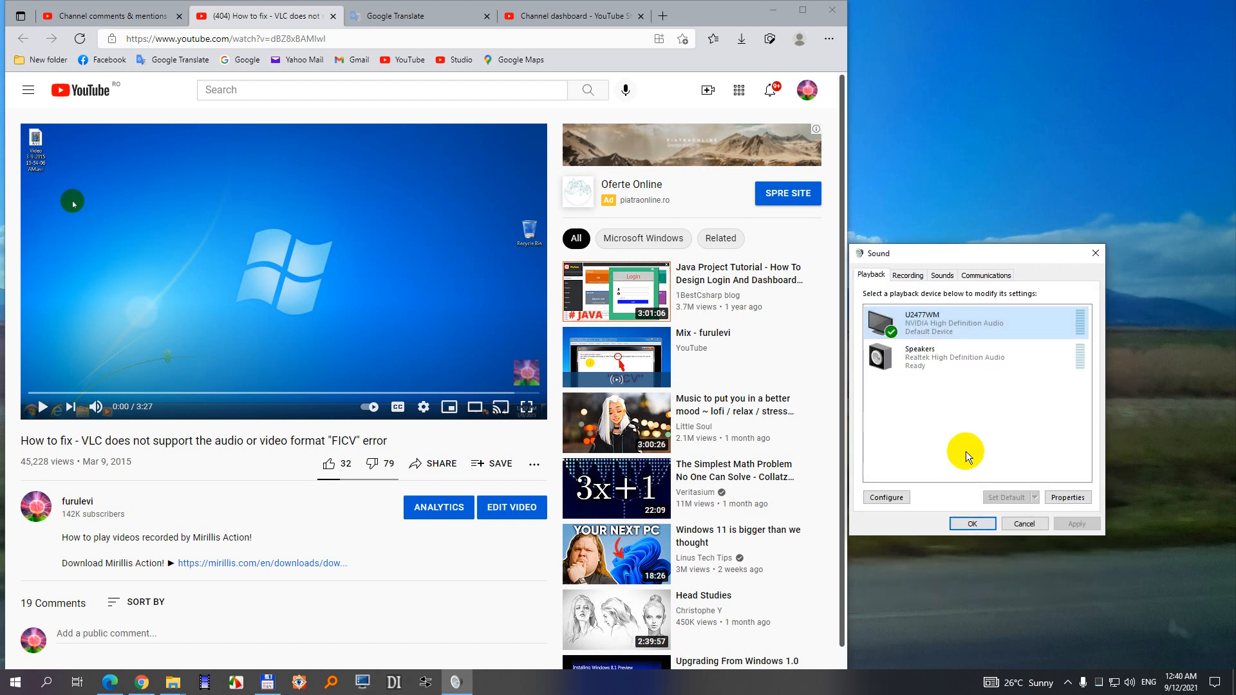
mouse_move(966, 443)
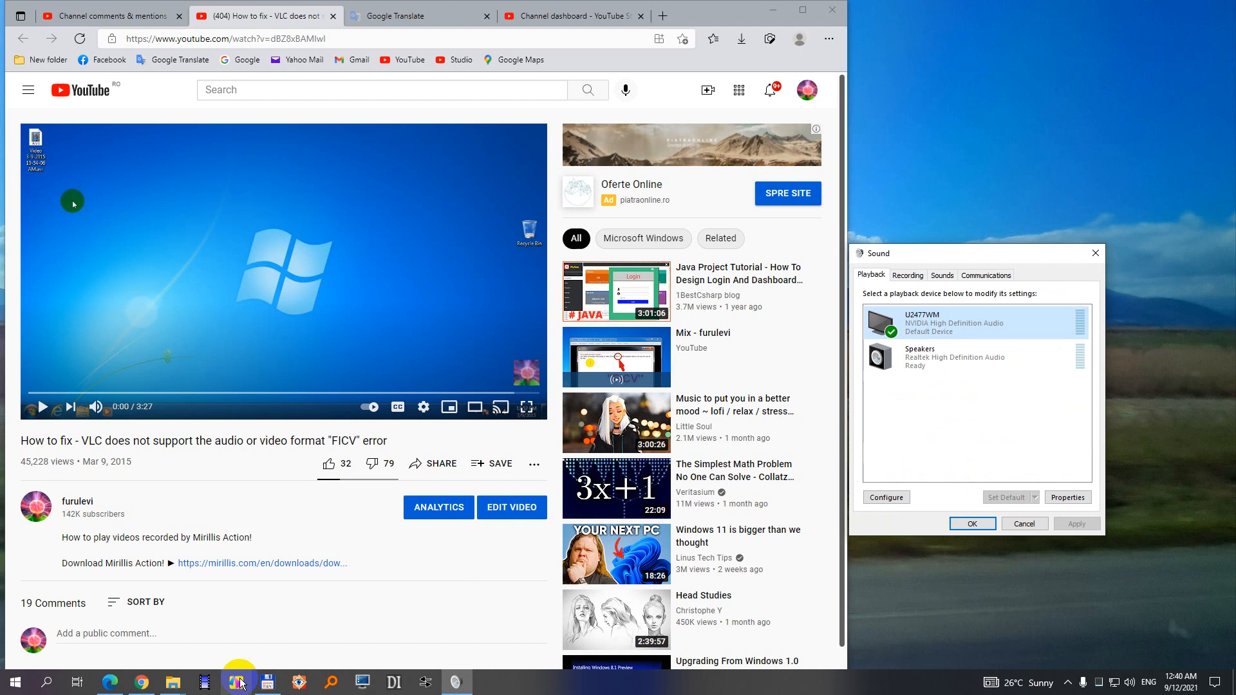
mouse_move(238, 682)
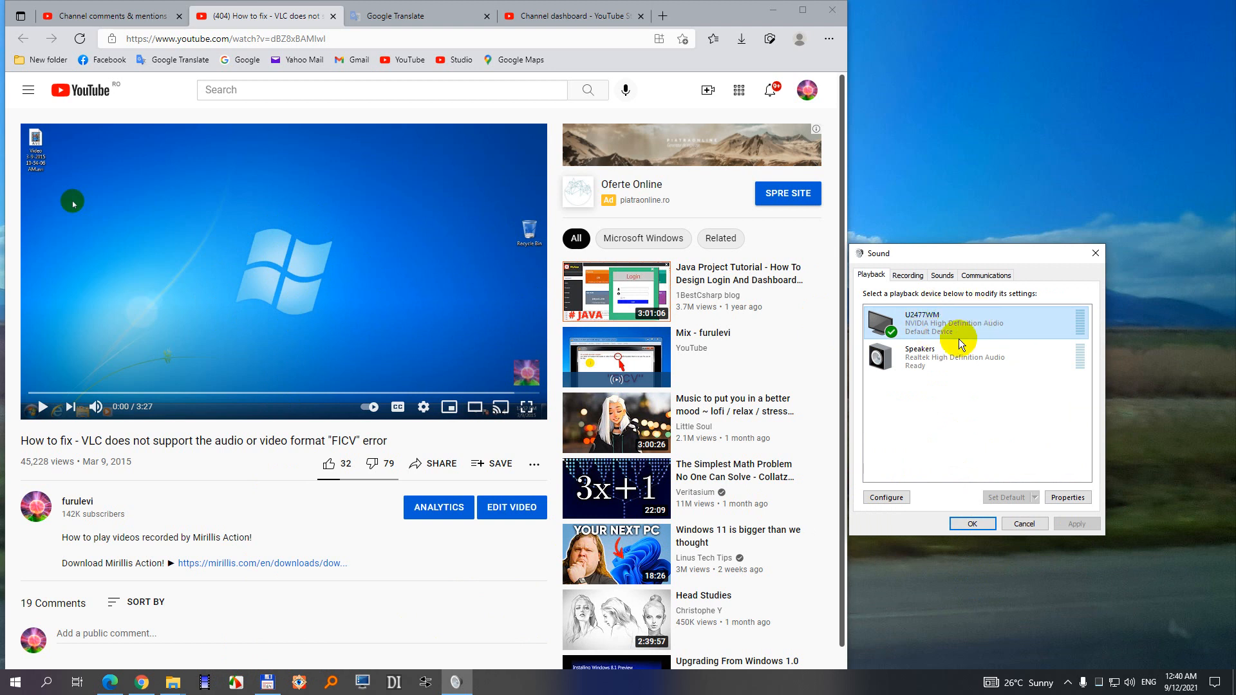
mouse_move(945, 332)
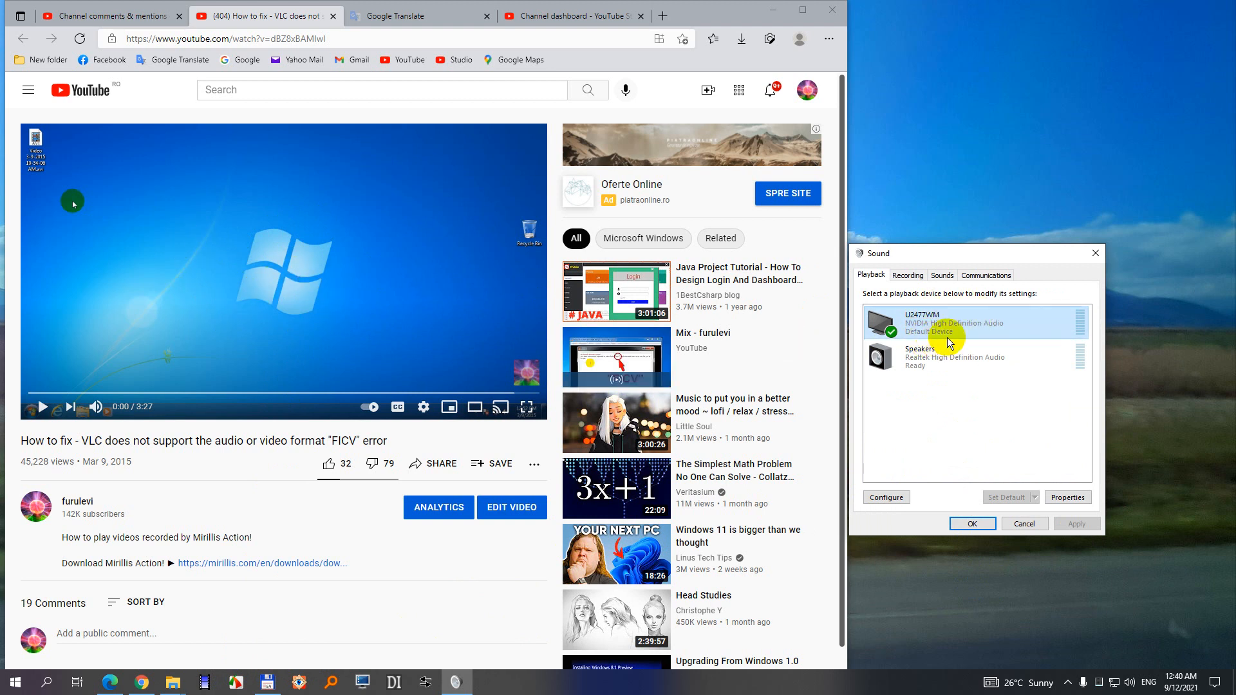
Reopen the U2477WM device properties to check the enhancements
left_click(1067, 497)
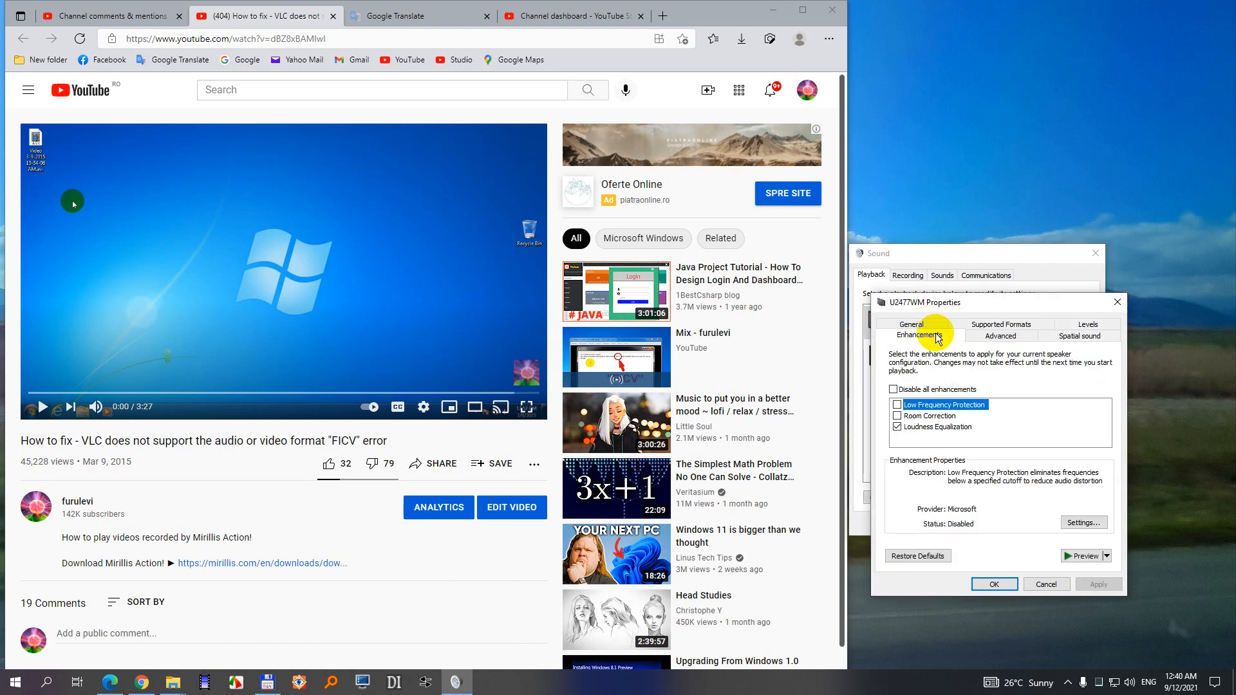
Uncheck Loudness Equalization for U2477WM without applying the change
left_click(897, 427)
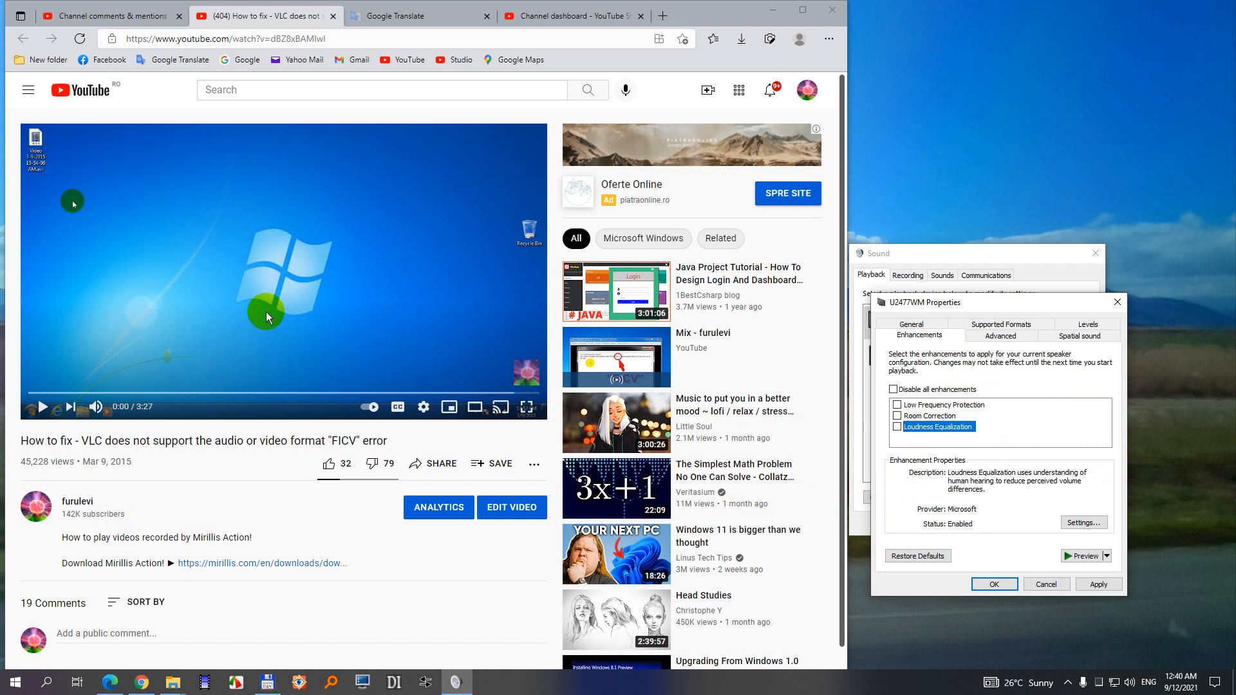
mouse_move(223, 284)
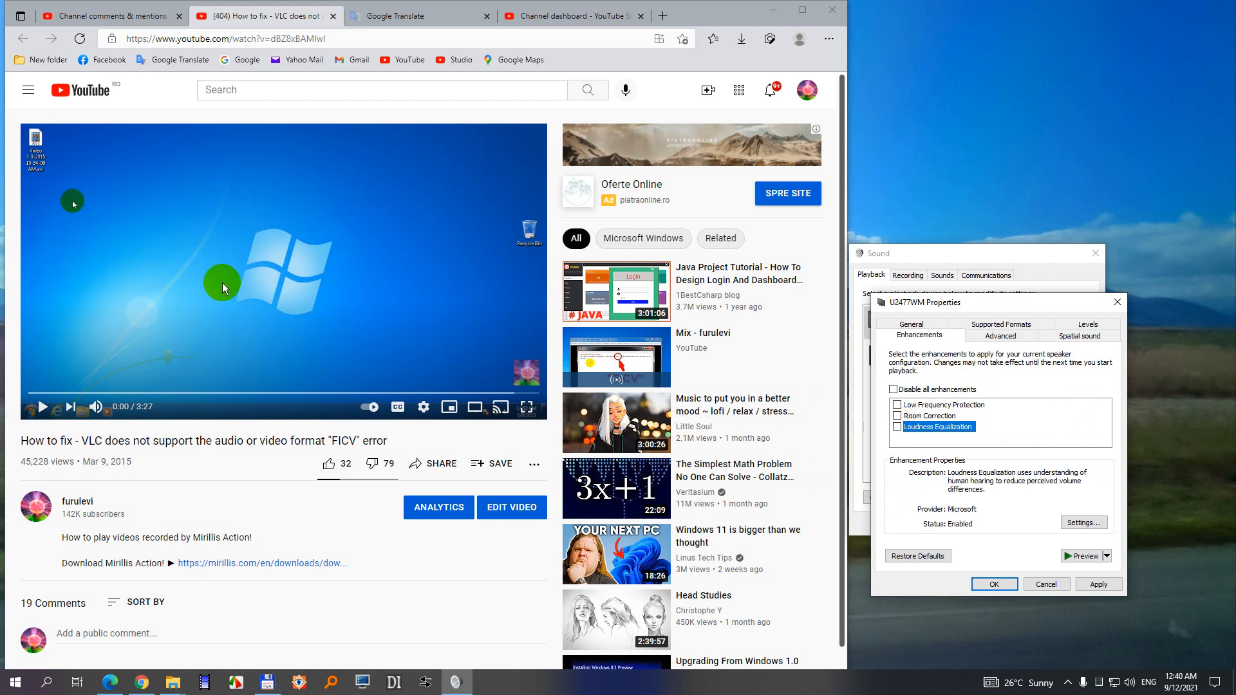